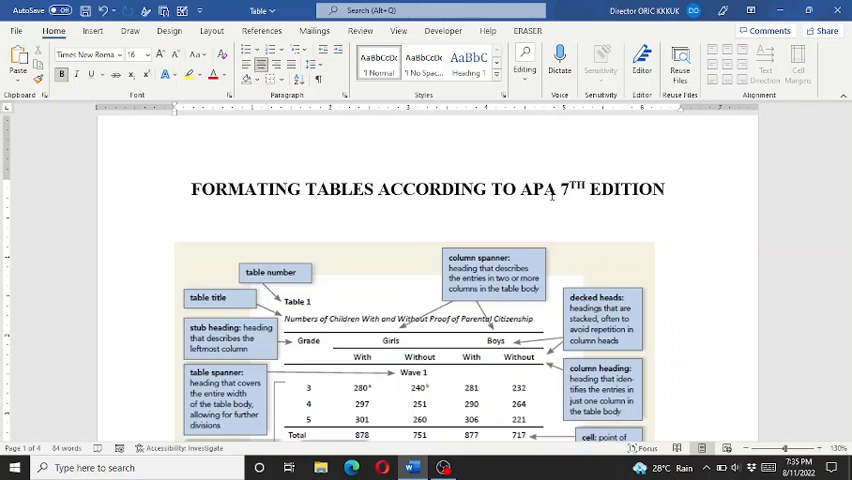
Label the Population Framework table as Table 1 and select its title
click(520, 188)
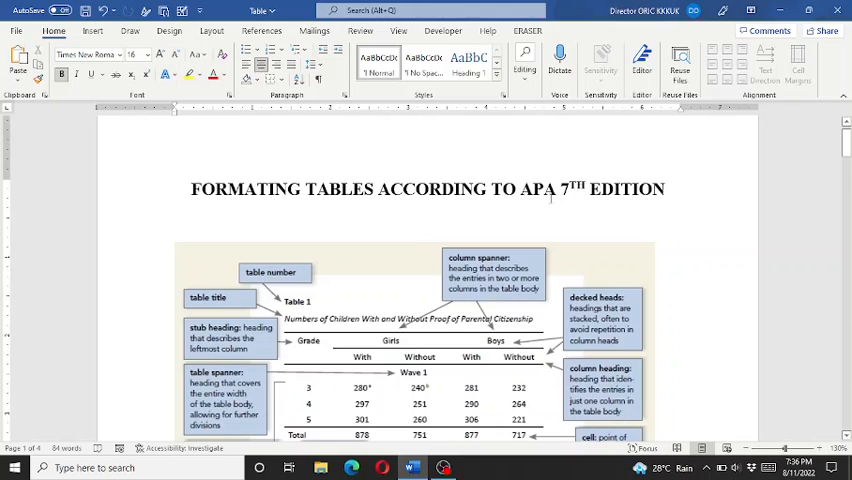
scroll(down, 3)
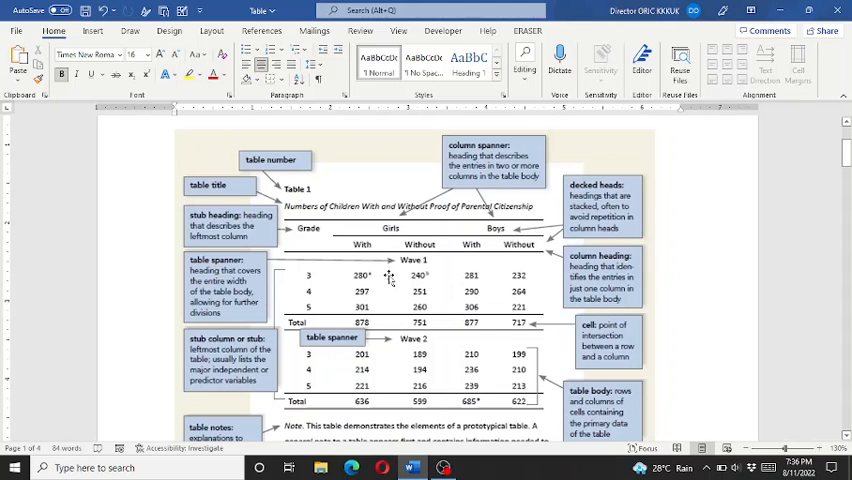
scroll(down, 3)
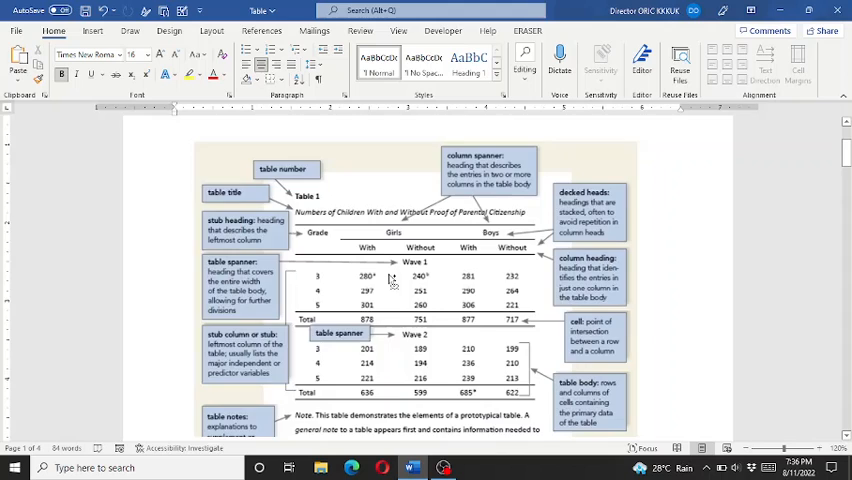
scroll(down, 3)
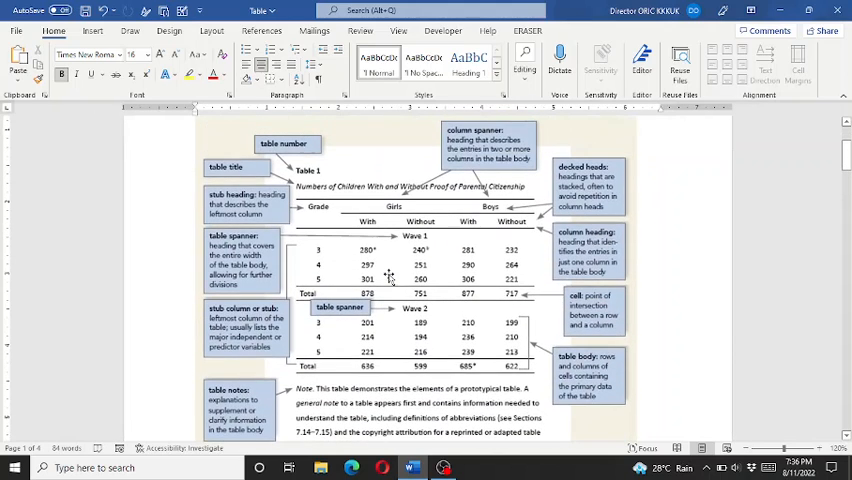
mouse_move(388, 278)
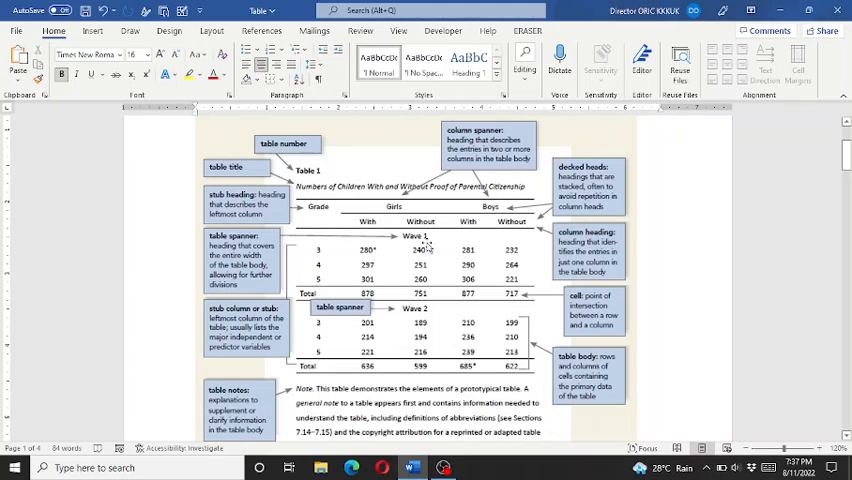
scroll(down, 3)
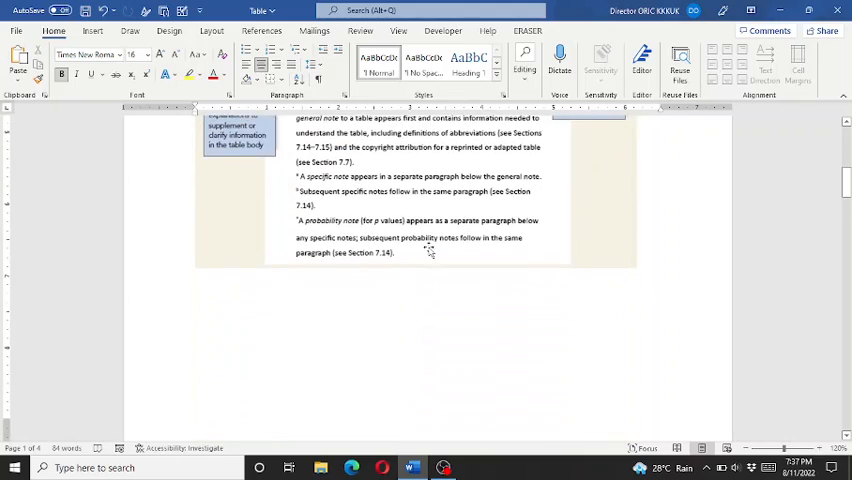
scroll(down, 3)
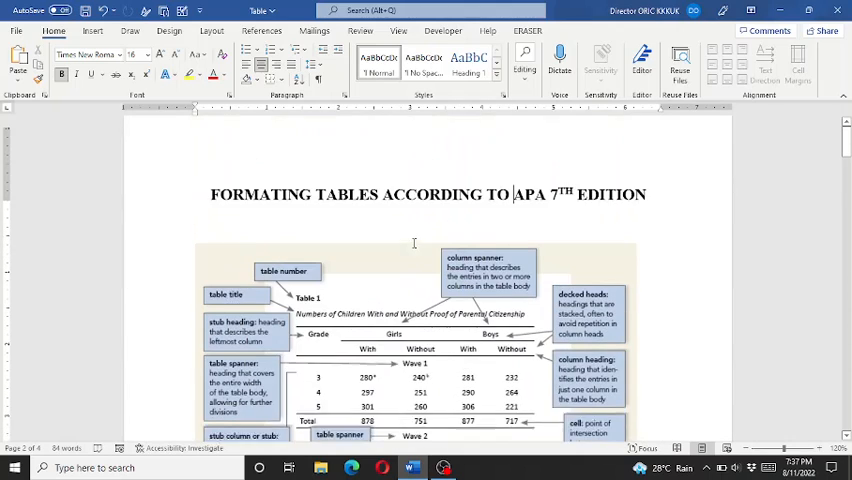
scroll(down, 3)
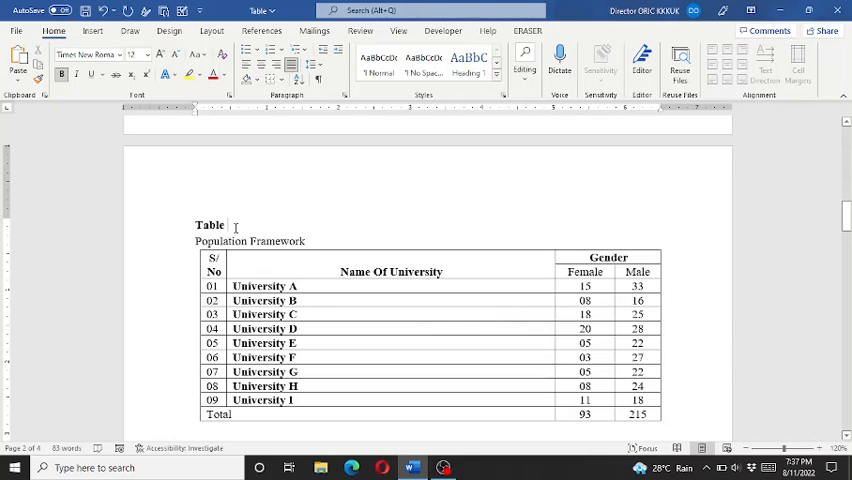
text(1)
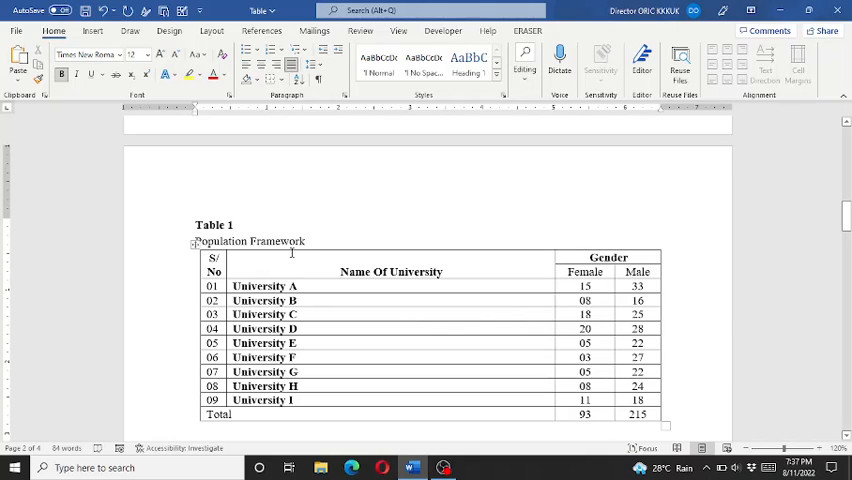
double_click(276, 240)
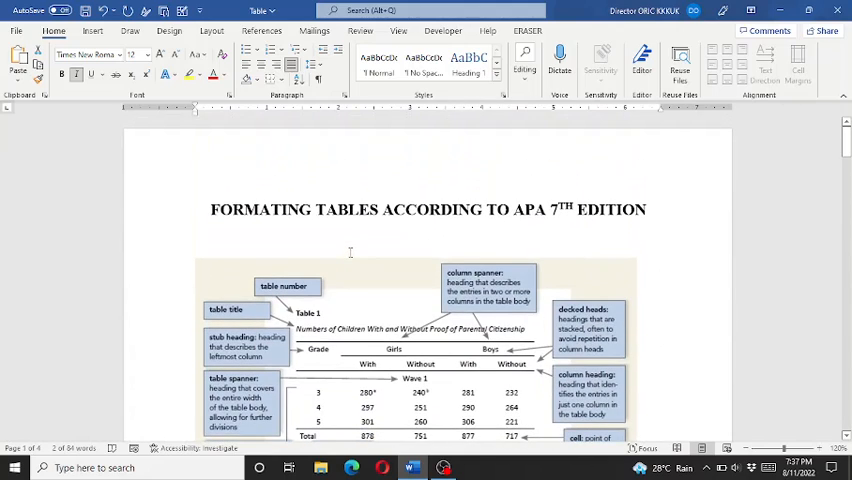
Apply No Border to the Population Framework table so its grid lines disappear
scroll(down, 3)
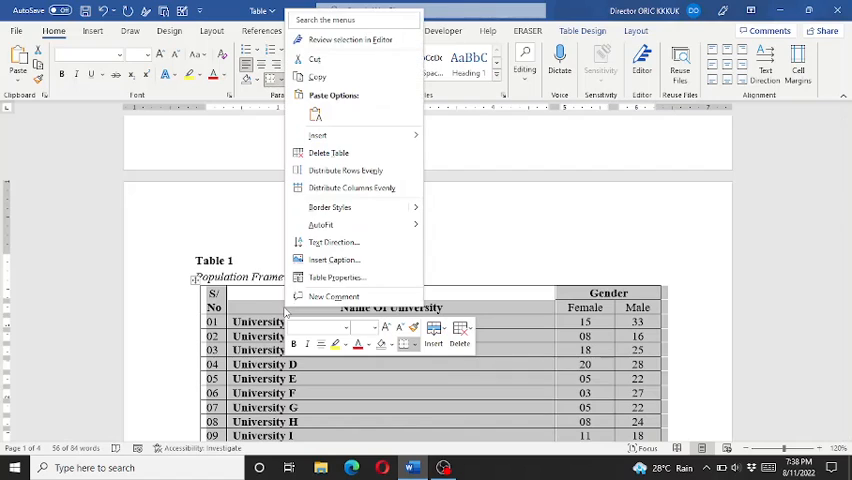
mouse_move(320, 224)
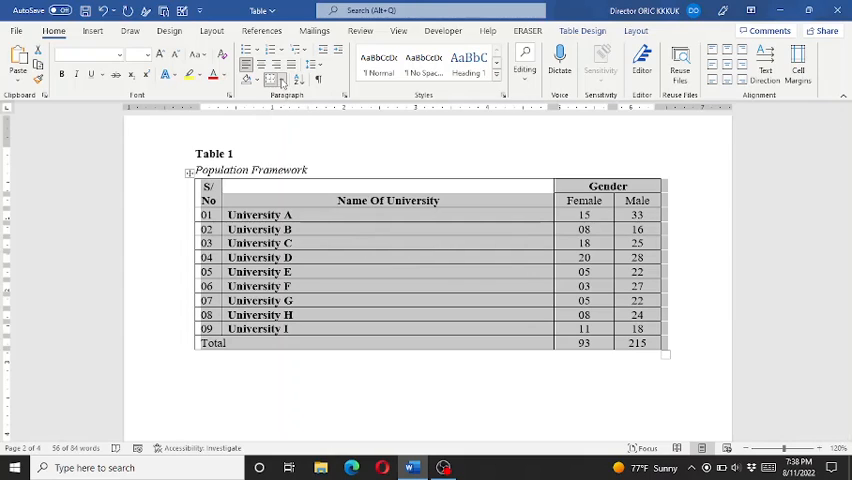
click(280, 78)
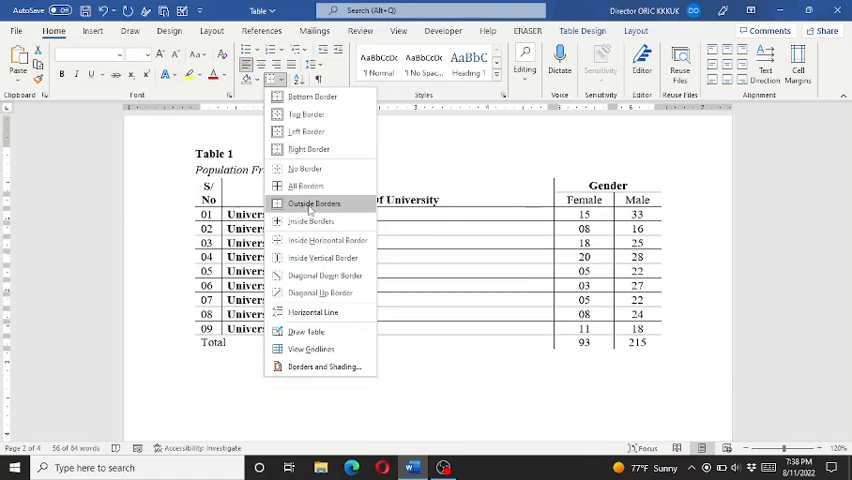
click(312, 204)
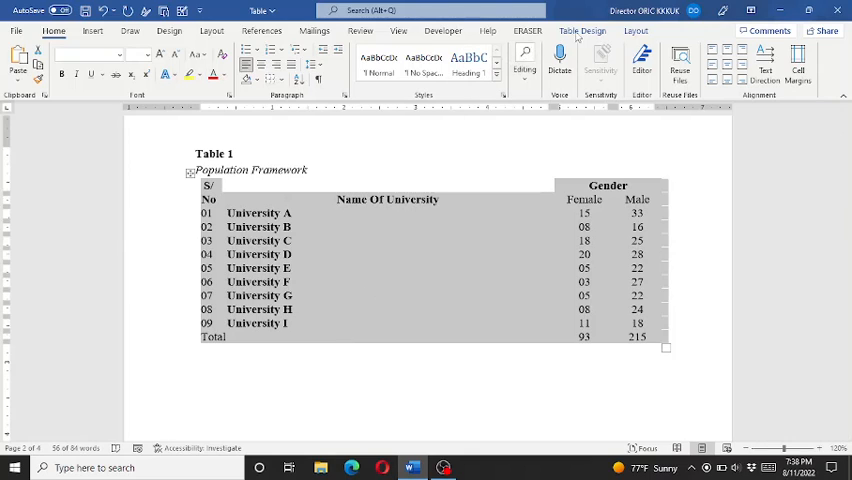
Paint horizontal rules at Table 1's top, under its header row and at its bottom
click(582, 32)
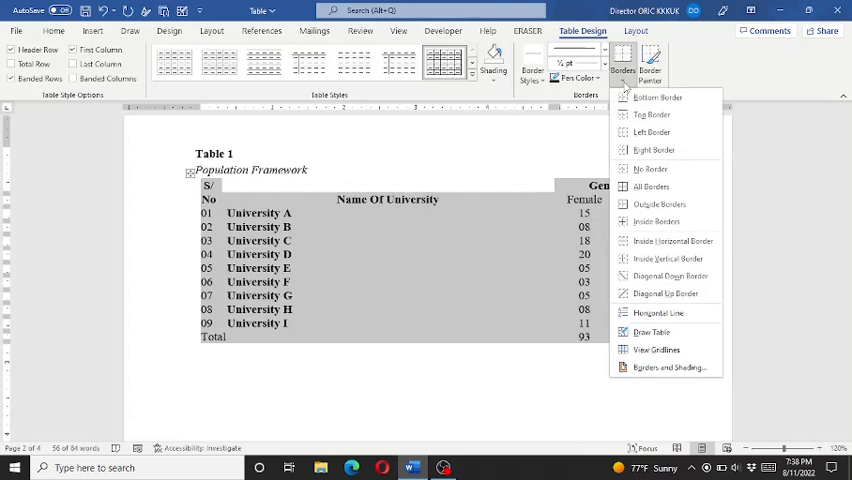
click(652, 186)
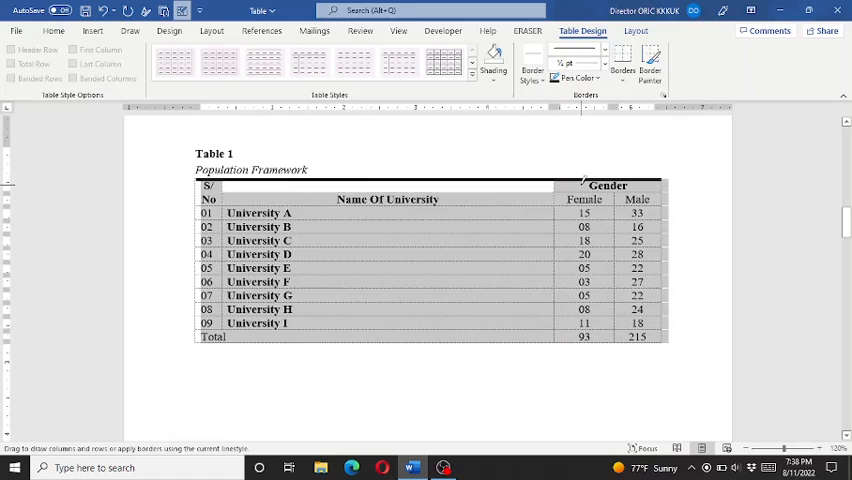
click(636, 30)
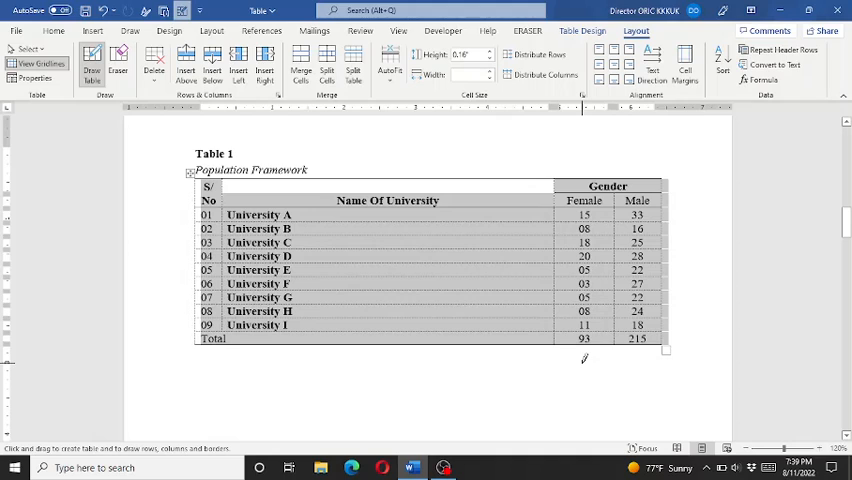
click(36, 64)
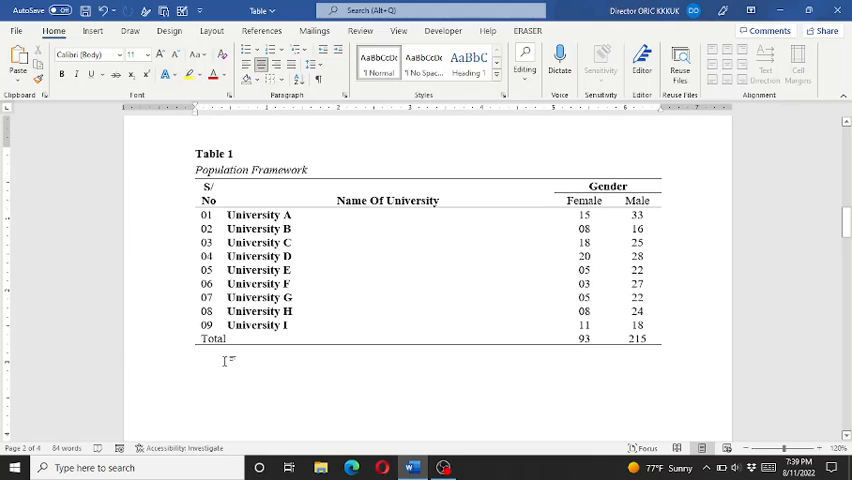
scroll(down, 3)
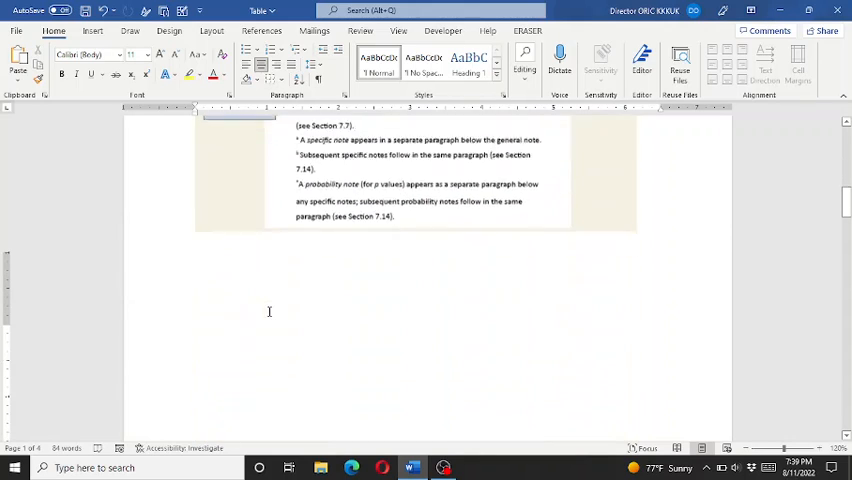
scroll(down, 3)
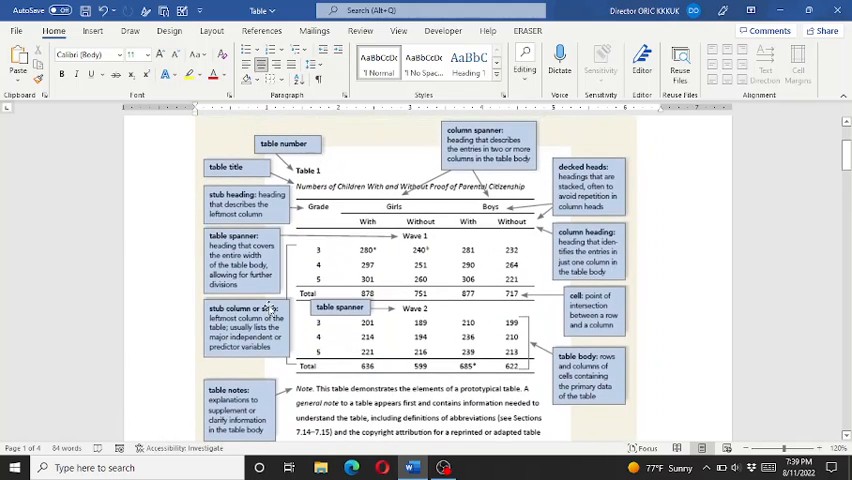
scroll(down, 3)
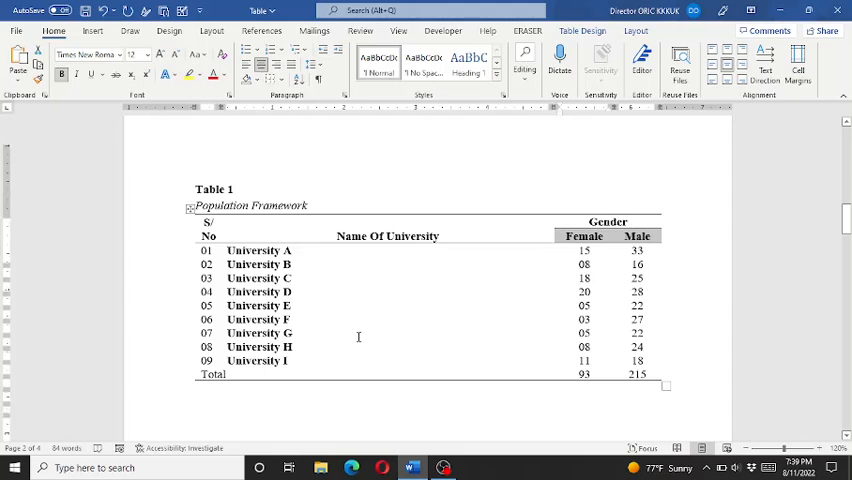
Reselect Table 1, revisit its Borders settings and leave the rules unchanged
scroll(down, 3)
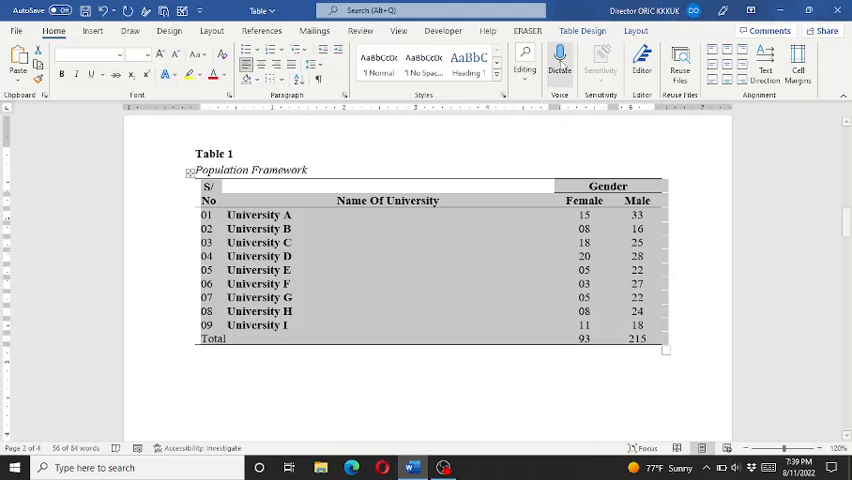
click(582, 32)
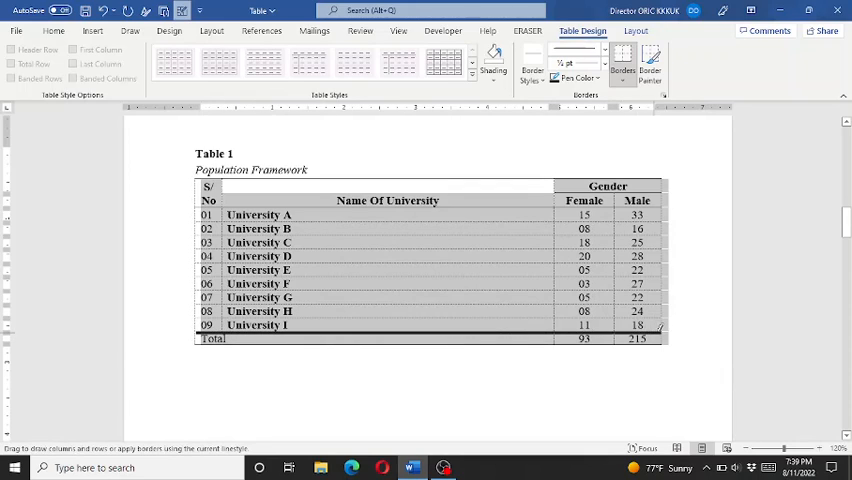
click(636, 30)
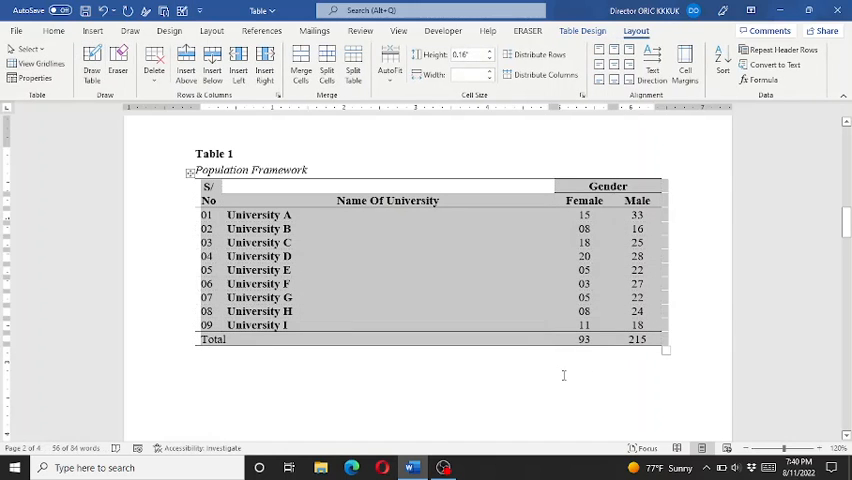
click(428, 378)
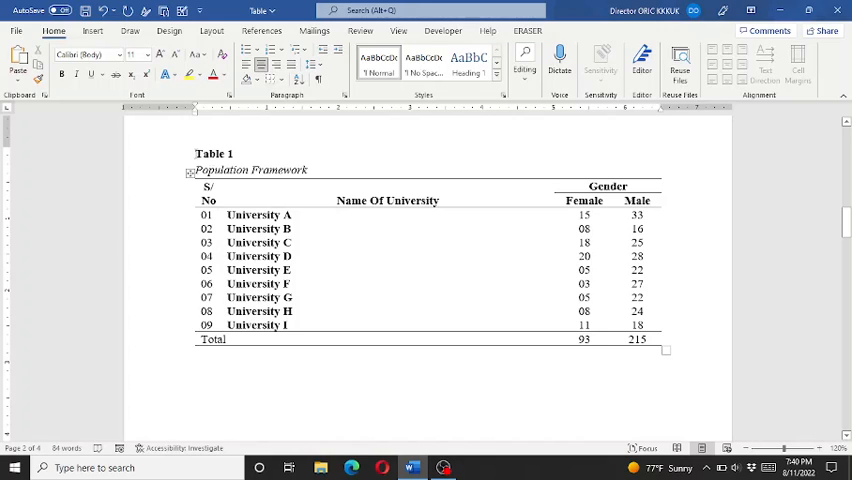
click(428, 378)
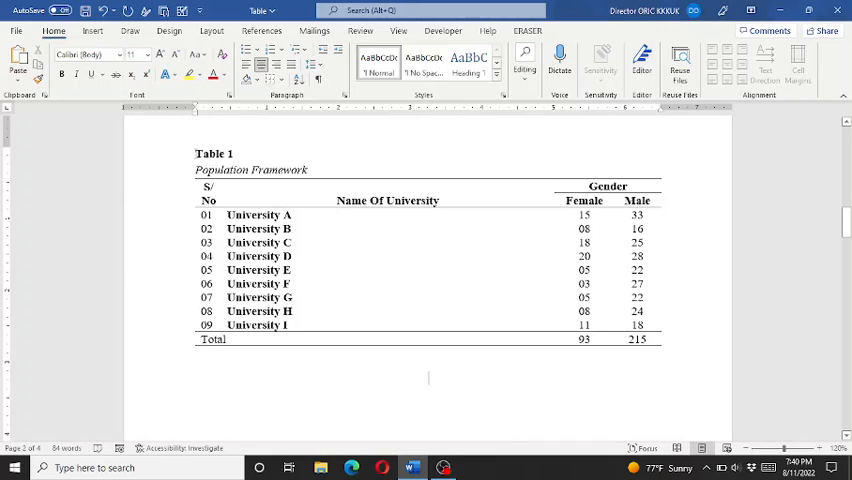
scroll(down, 3)
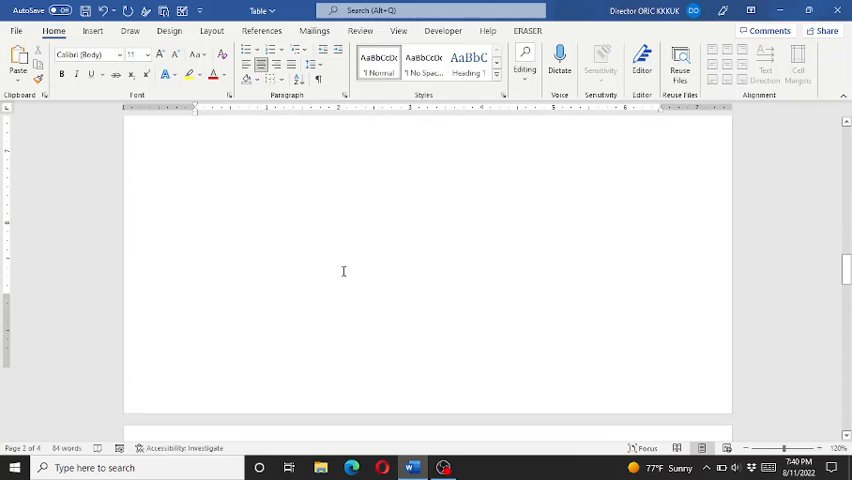
Select the Table 2 title 'Reliability Data' to italicize it
scroll(down, 3)
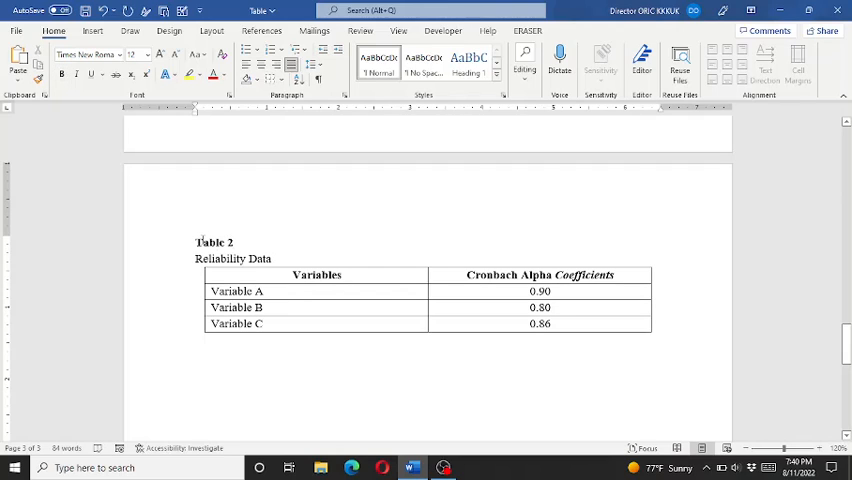
drag(196, 240, 282, 258)
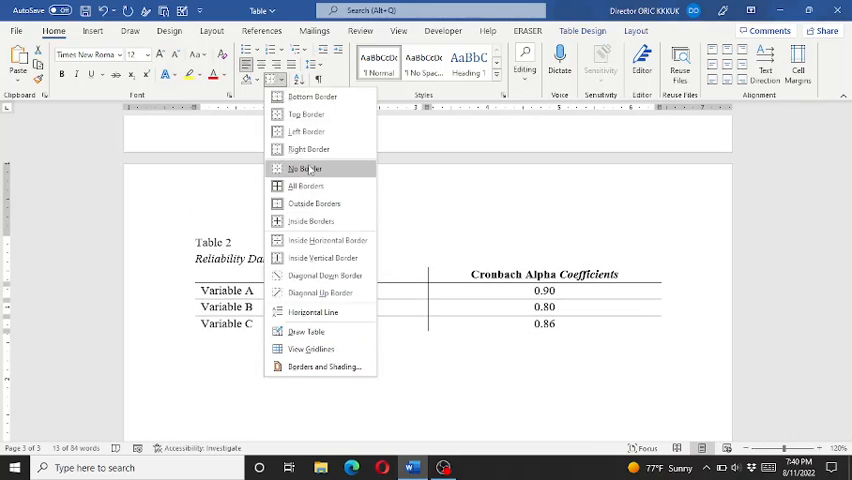
Apply No Border to Table 2, then add top, header-row and bottom horizontal rules
click(304, 168)
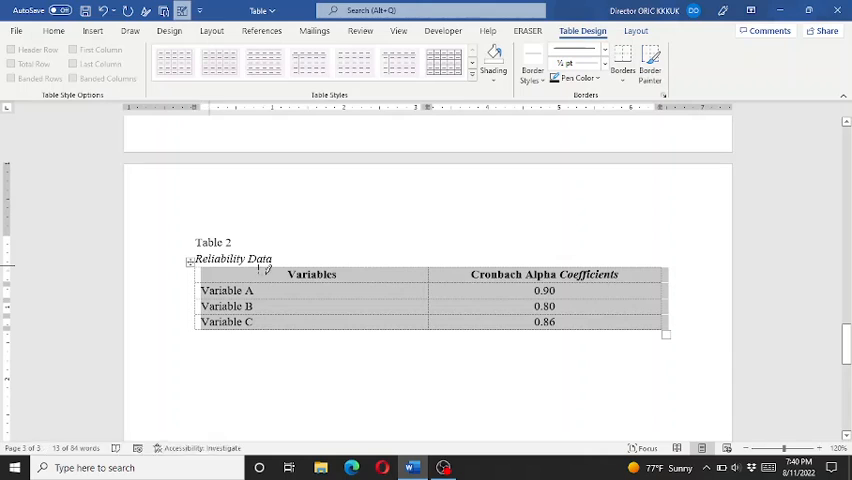
click(636, 30)
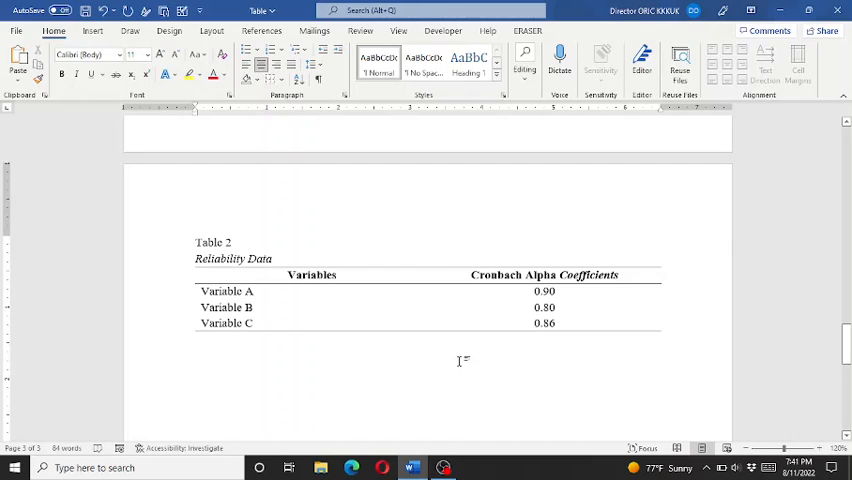
scroll(down, 3)
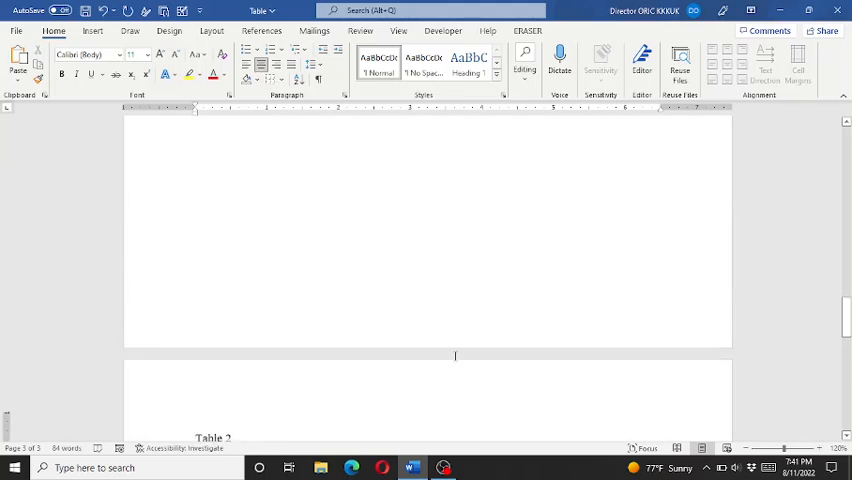